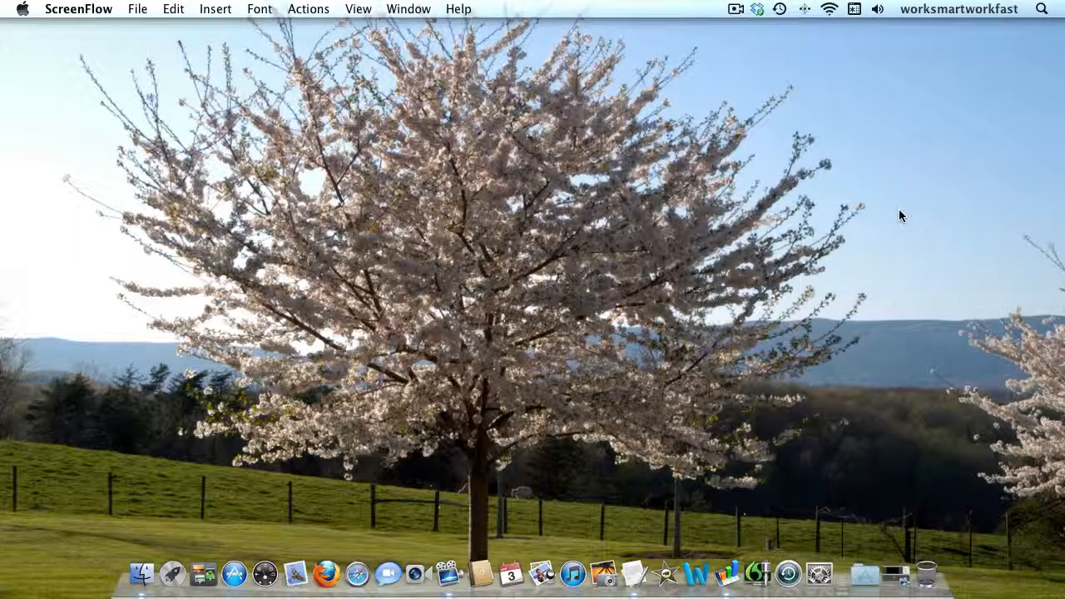
{"action": "mouse_move", "coordinate": [553, 397]}
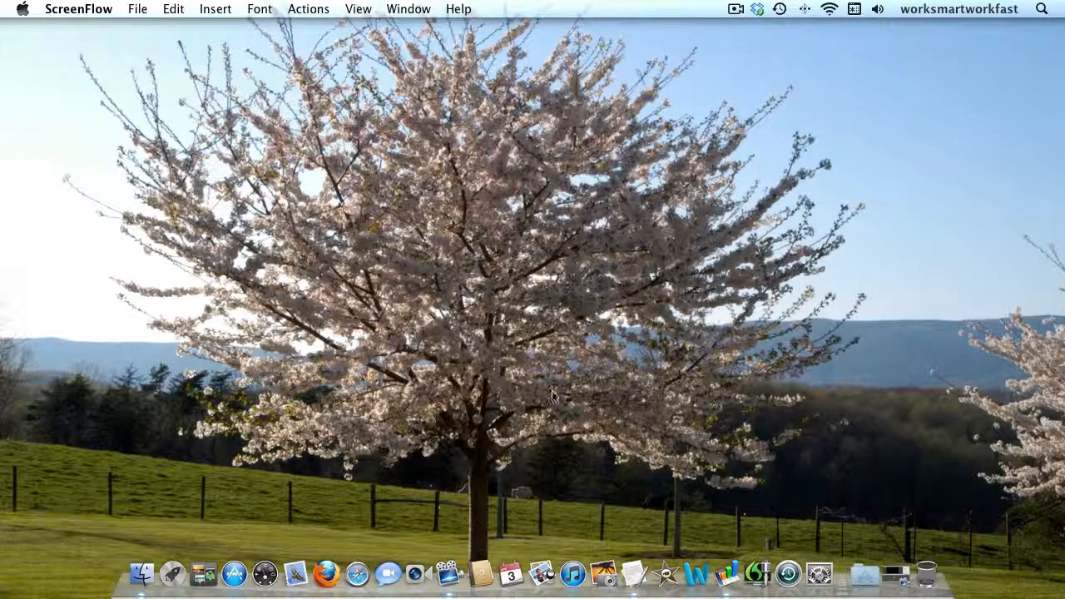
{"action": "mouse_move", "coordinate": [511, 572]}
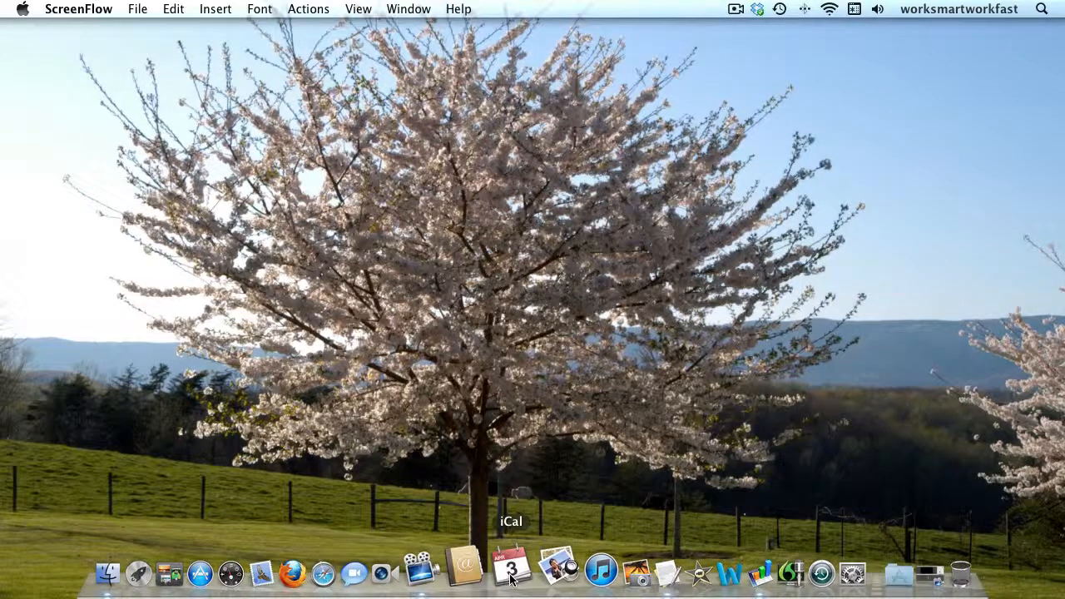
Step: Launch iCal from the Dock and show the April 2012 month view
{"action": "left_click", "coordinate": [511, 572]}
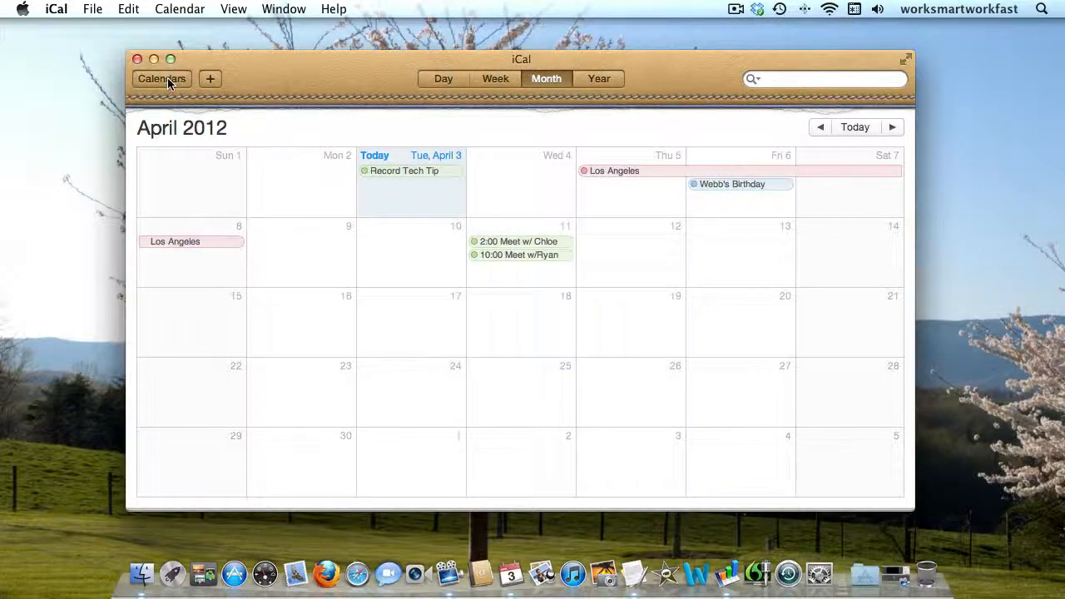
{"action": "left_click", "coordinate": [161, 79]}
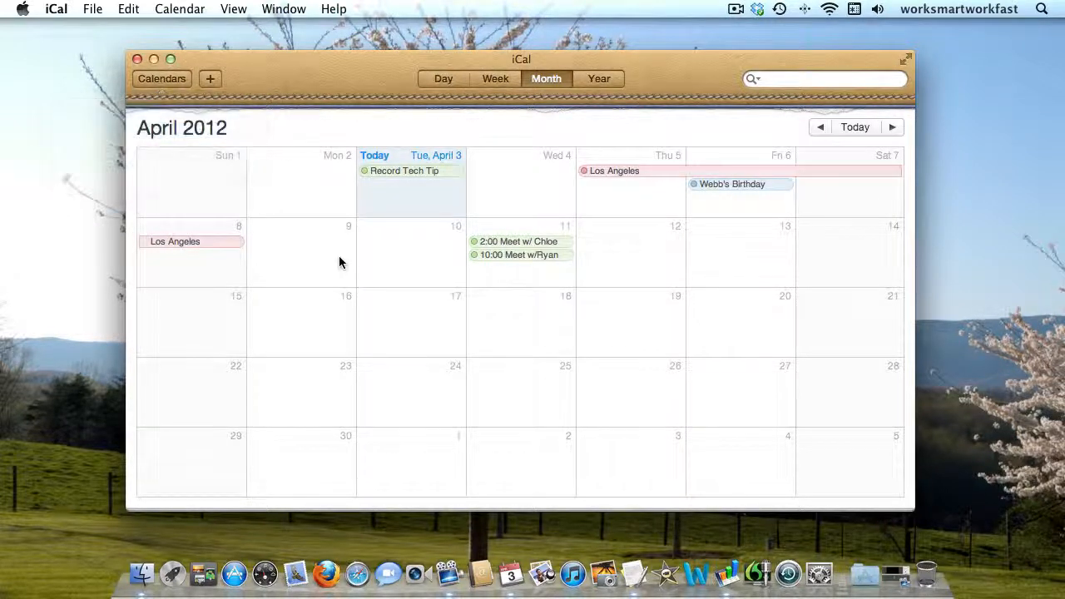
{"action": "mouse_move", "coordinate": [549, 317]}
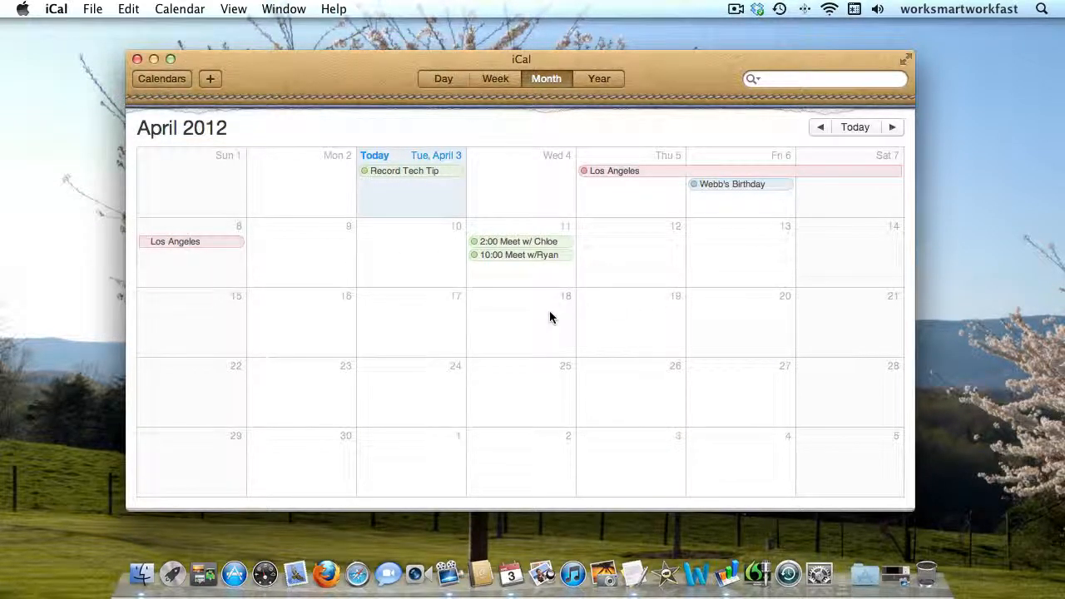
Step: Create an all-day event titled 'Meet w/Joe' on April 12
{"action": "double_click", "coordinate": [631, 241]}
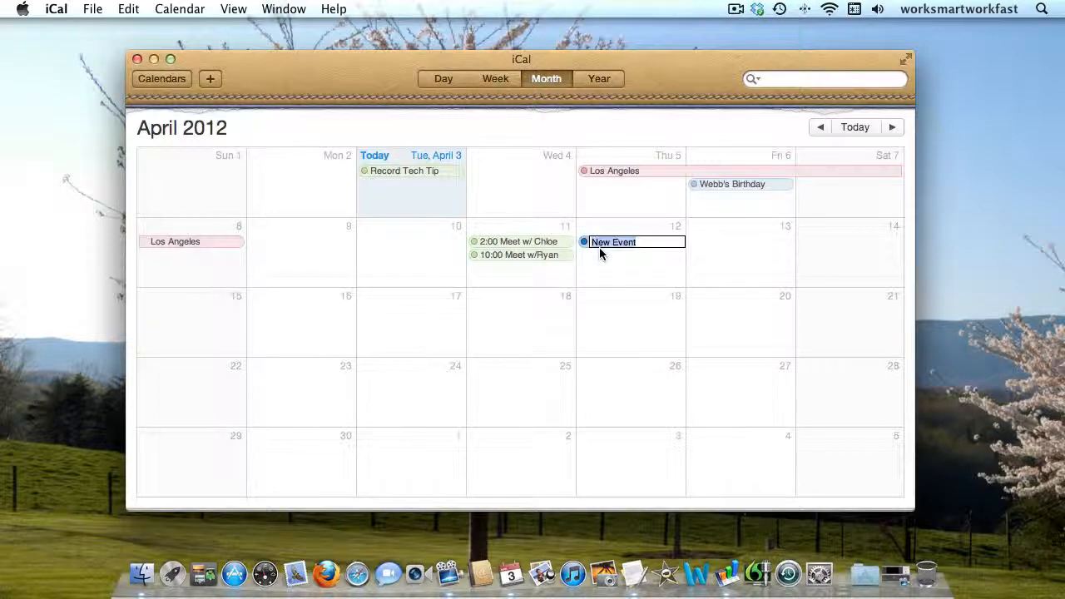
{"action": "type", "text": "Meet"}
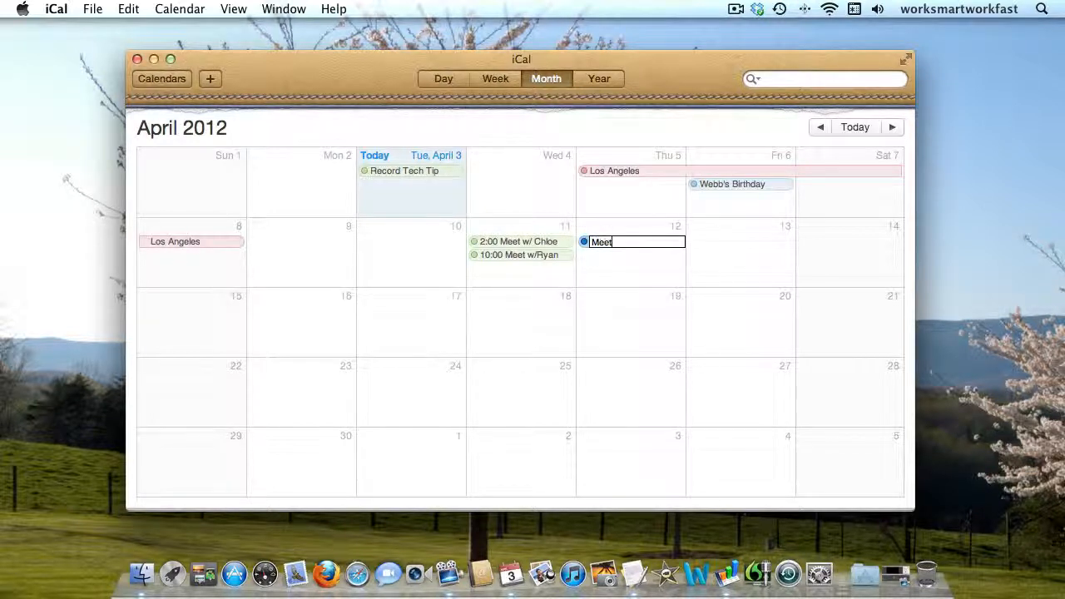
{"action": "type", "text": "w/Joe"}
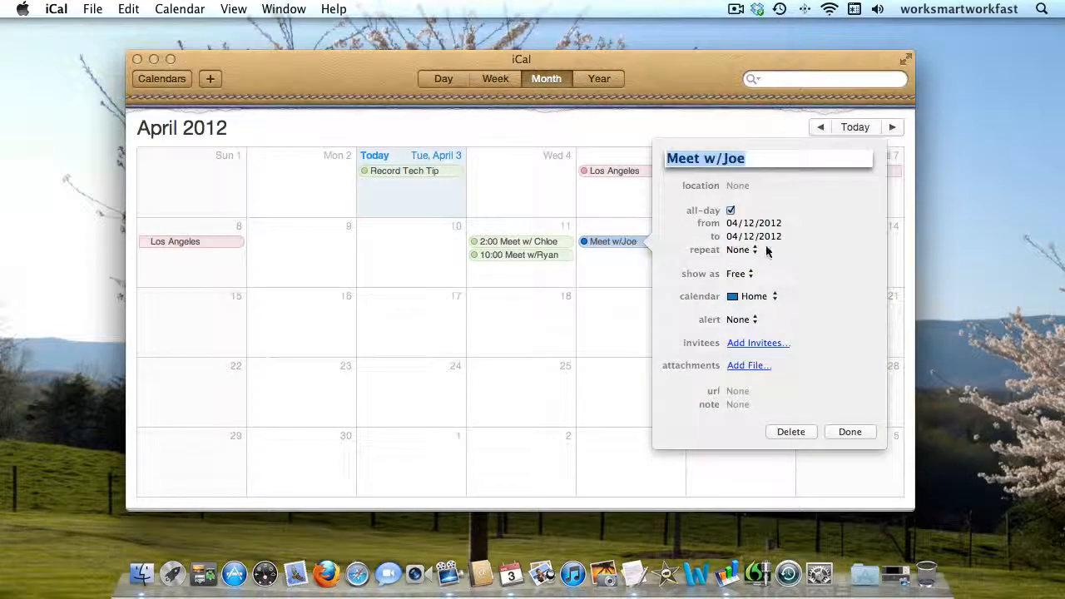
Step: Move 'Meet w/Joe' to the green Work calendar and close its details
{"action": "left_click", "coordinate": [753, 296]}
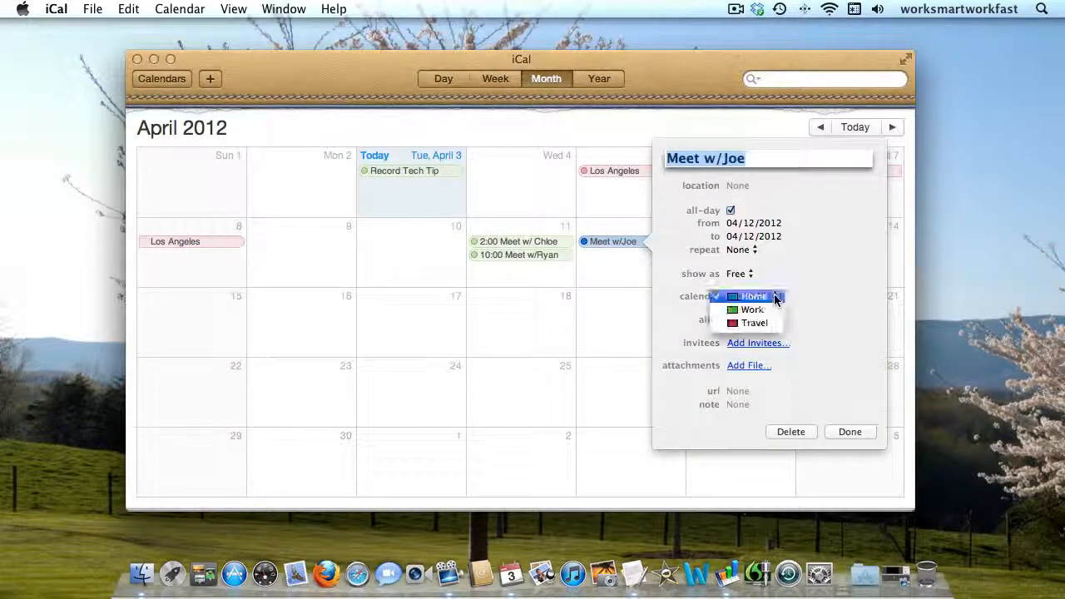
{"action": "left_click", "coordinate": [751, 309]}
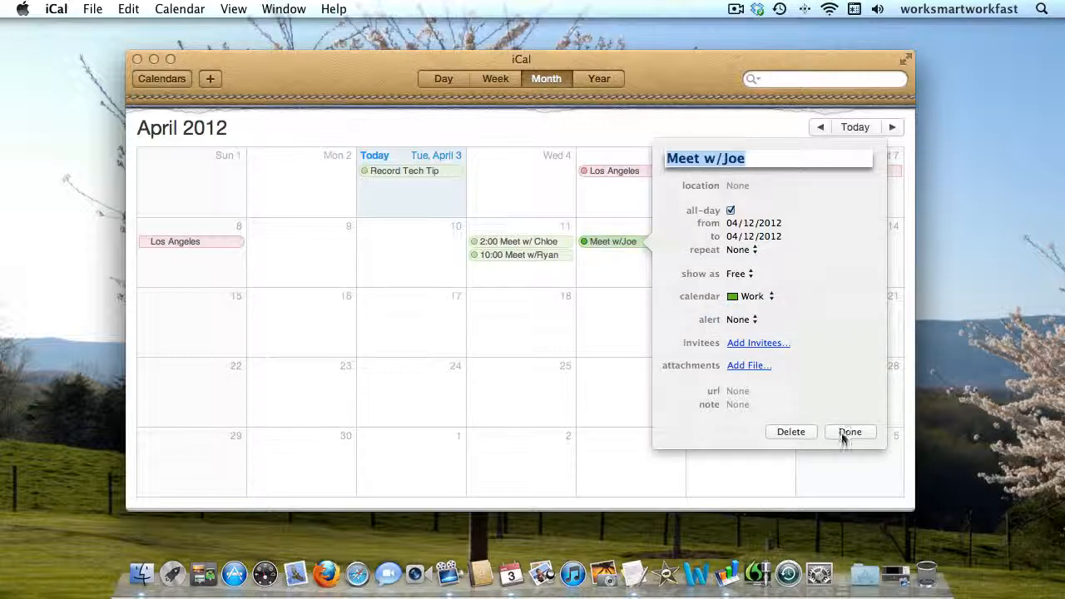
{"action": "left_click", "coordinate": [849, 432]}
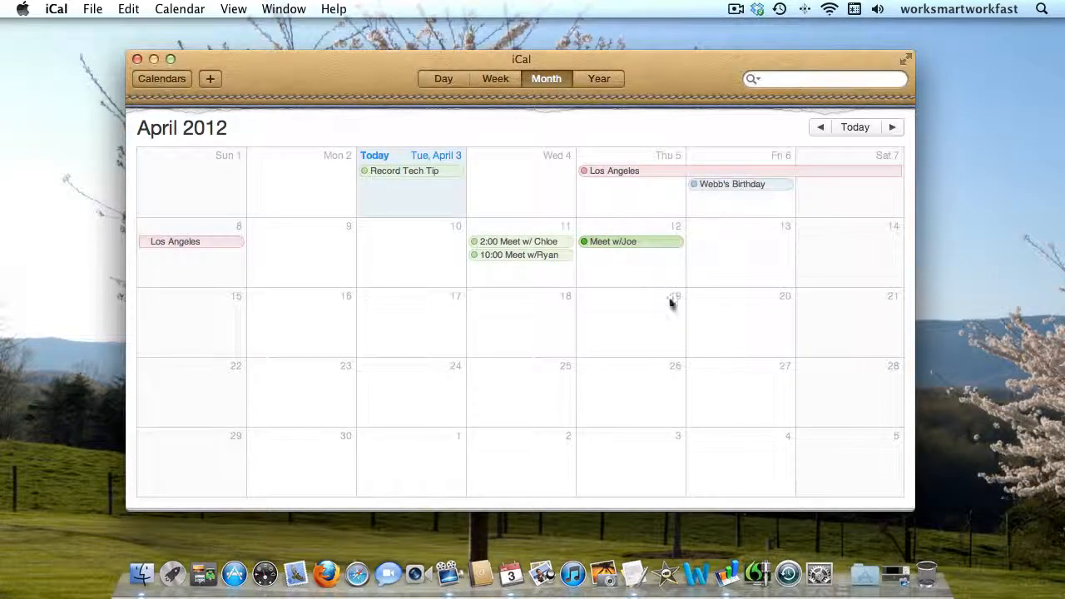
{"action": "mouse_move", "coordinate": [233, 159]}
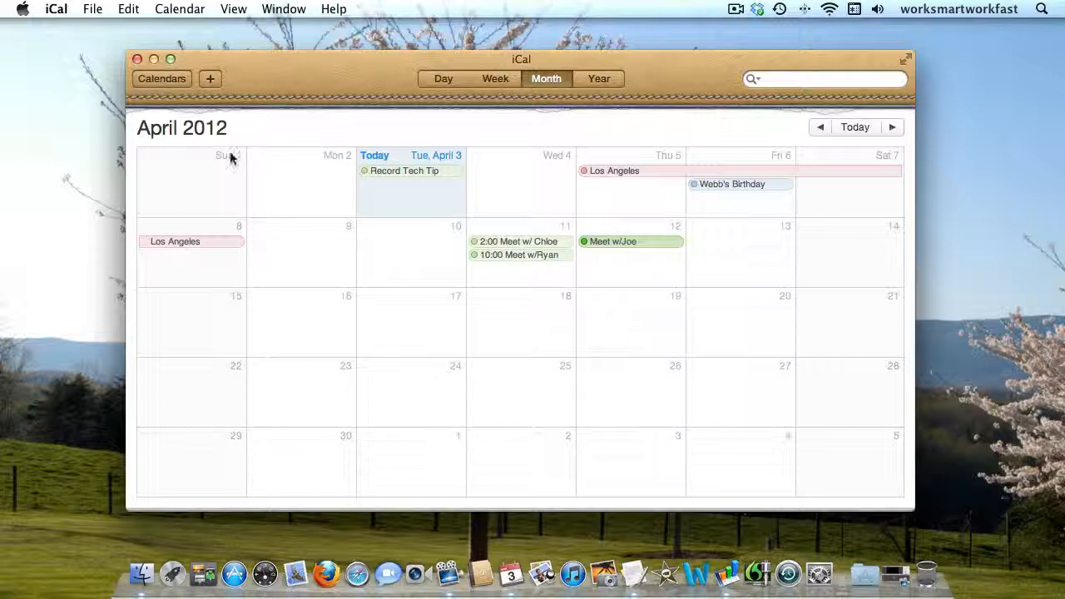
Step: Make Work the default calendar in iCal Preferences and close the window
{"action": "left_click", "coordinate": [55, 9]}
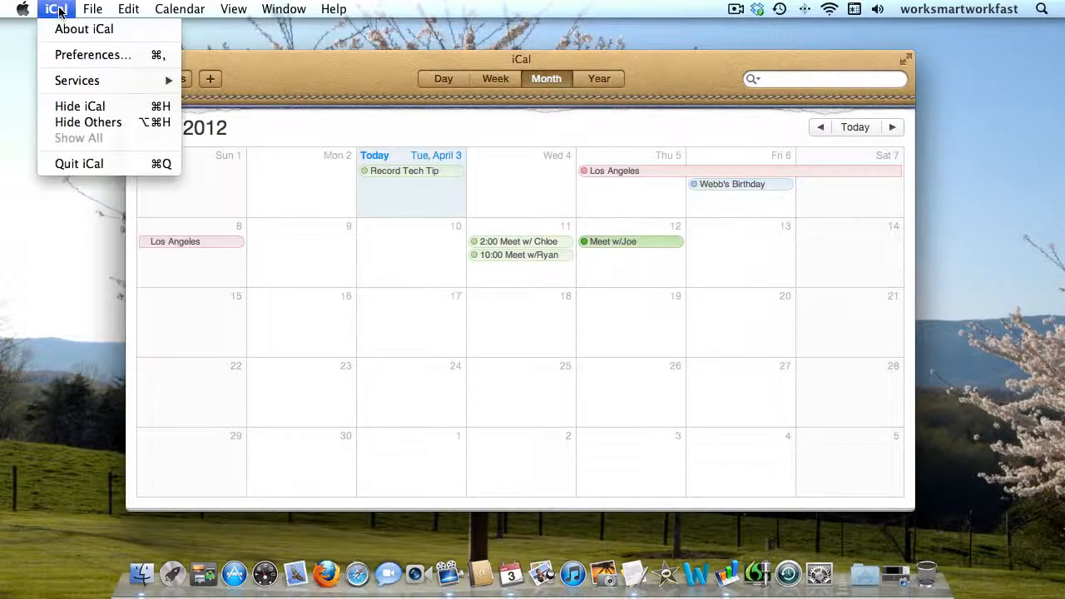
{"action": "left_click", "coordinate": [92, 54]}
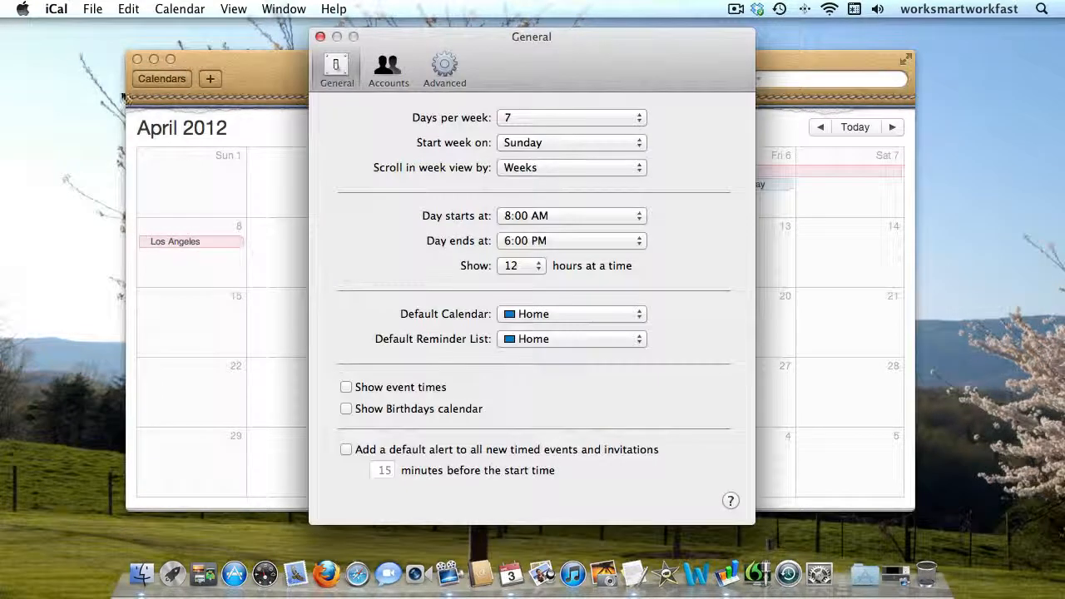
{"action": "mouse_move", "coordinate": [618, 318]}
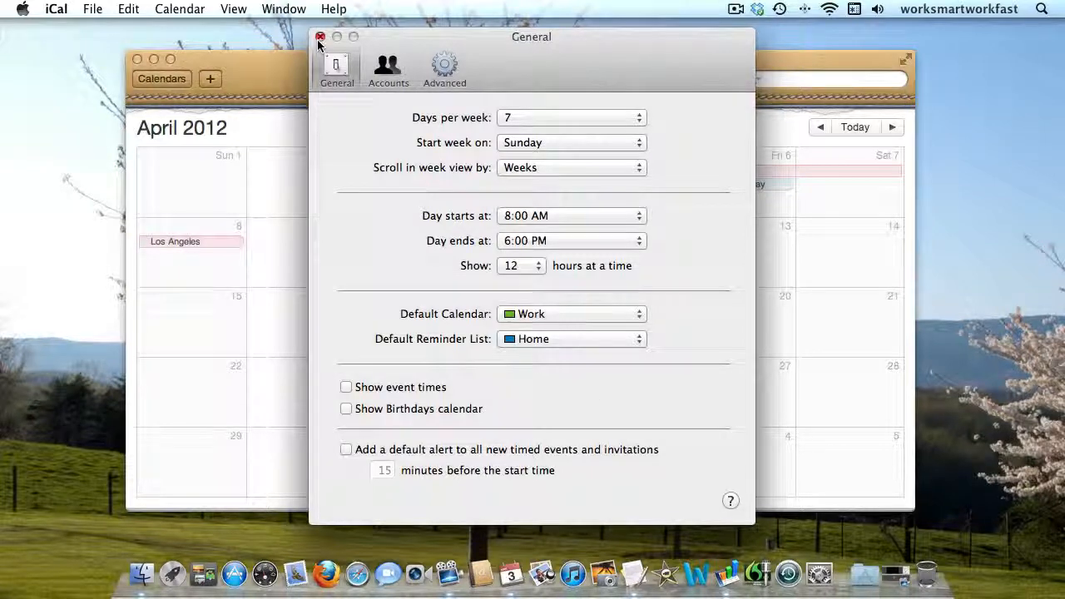
{"action": "left_click", "coordinate": [320, 36]}
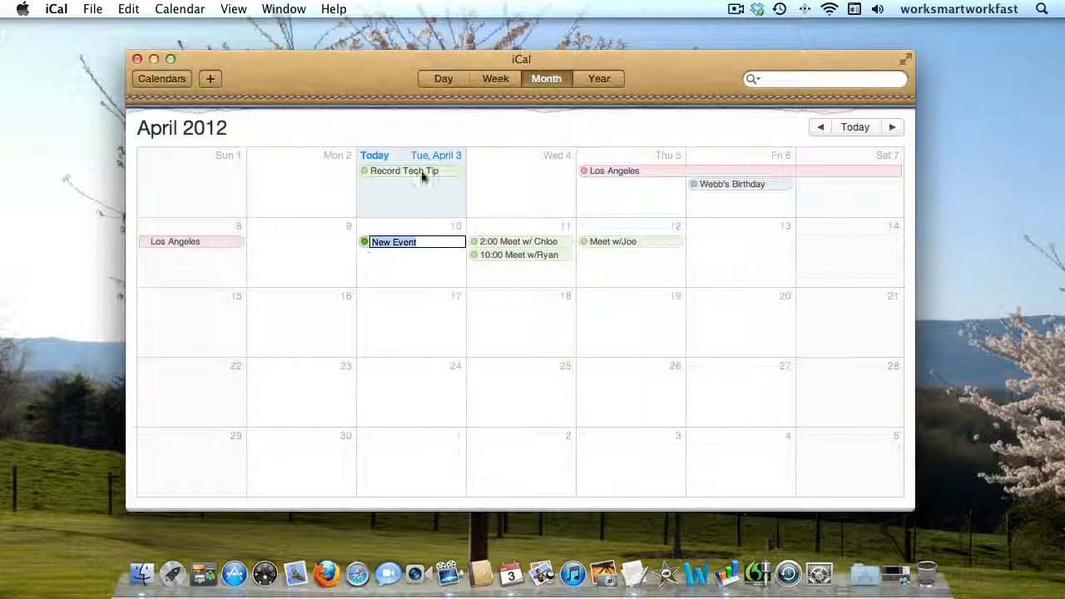
{"action": "mouse_move", "coordinate": [432, 287]}
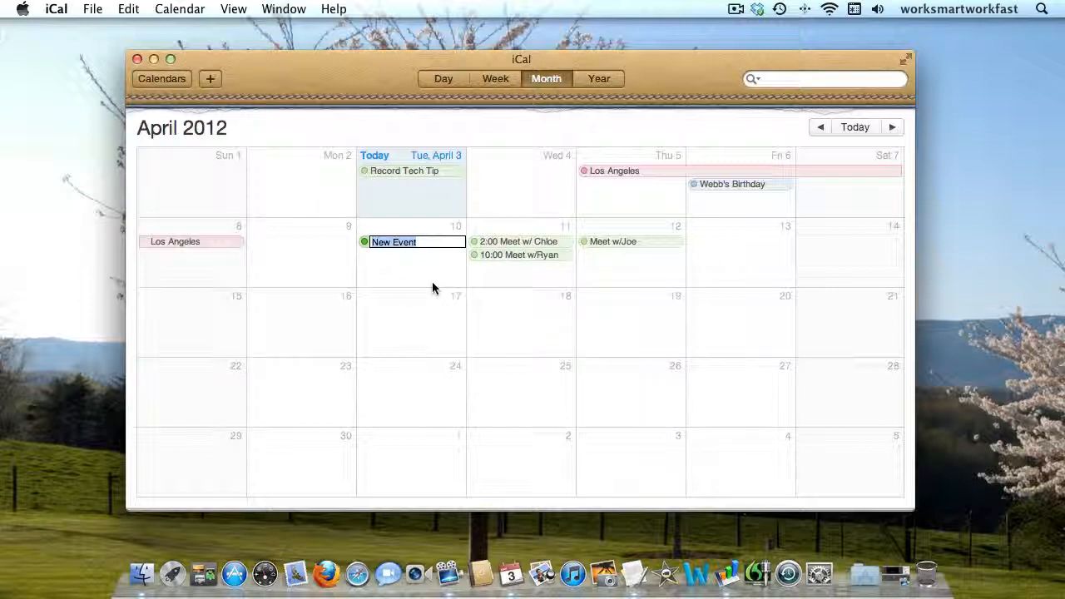